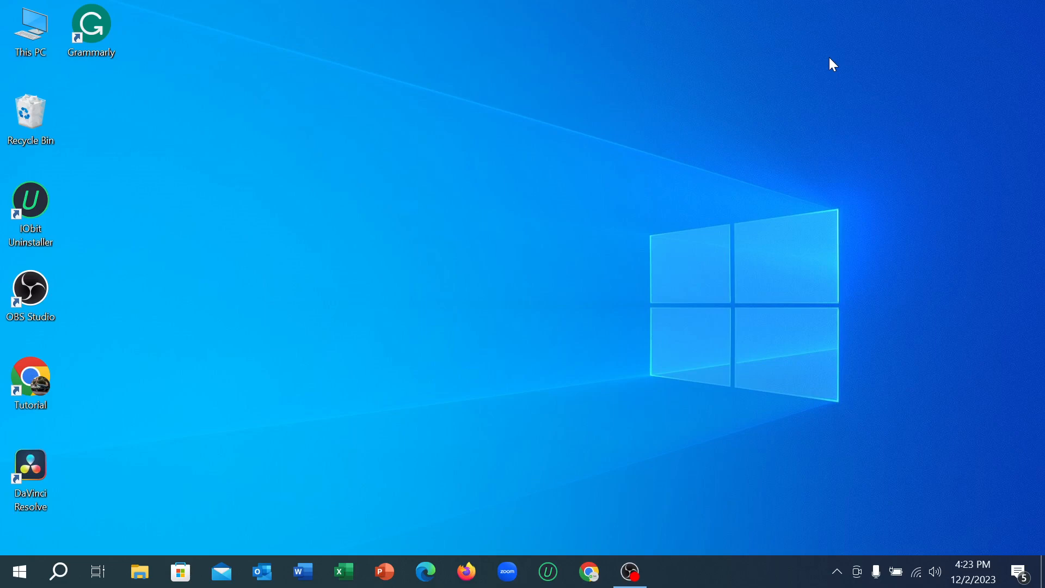
mouse_move(670, 166)
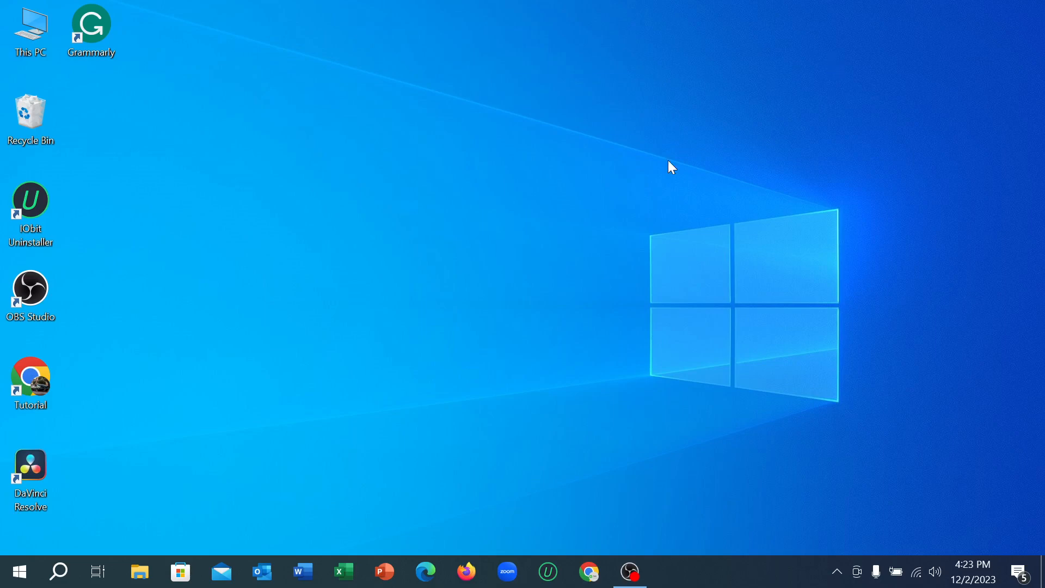
Step: Launch Run from Windows search, centre it, and run the prefetch command
left_click(58, 572)
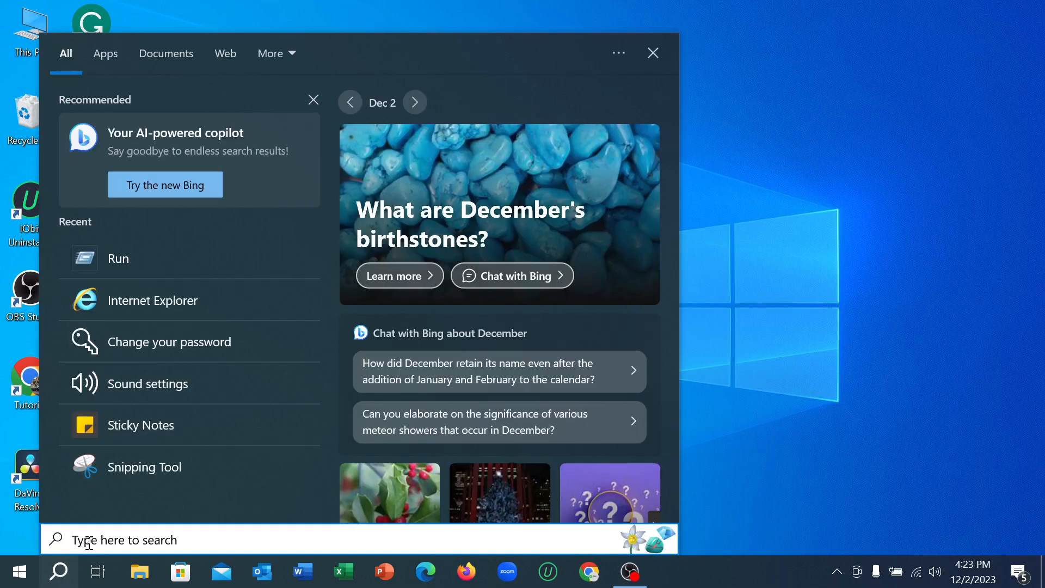
type("run")
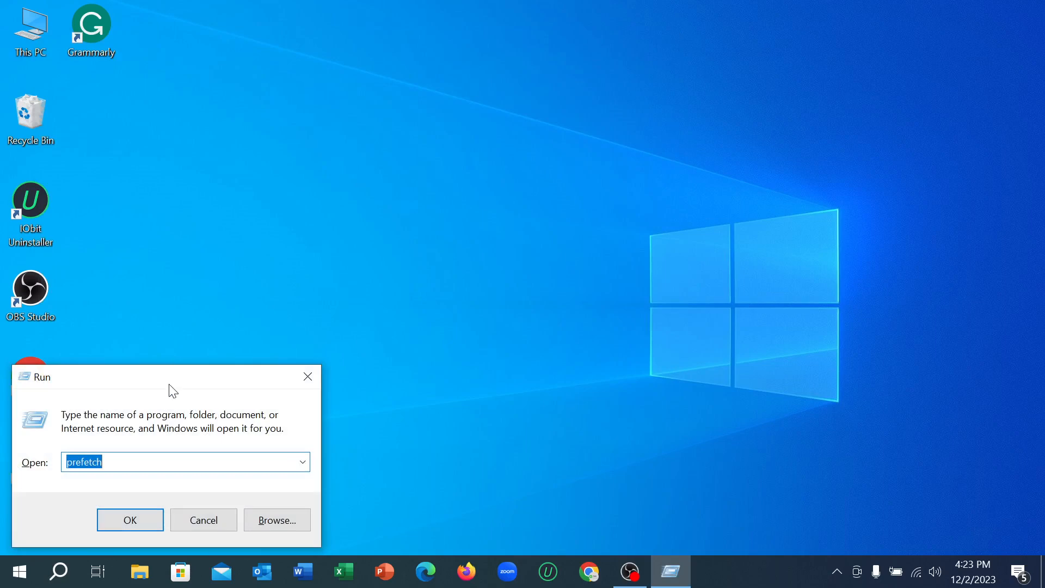
left_click_drag(167, 376, 386, 208)
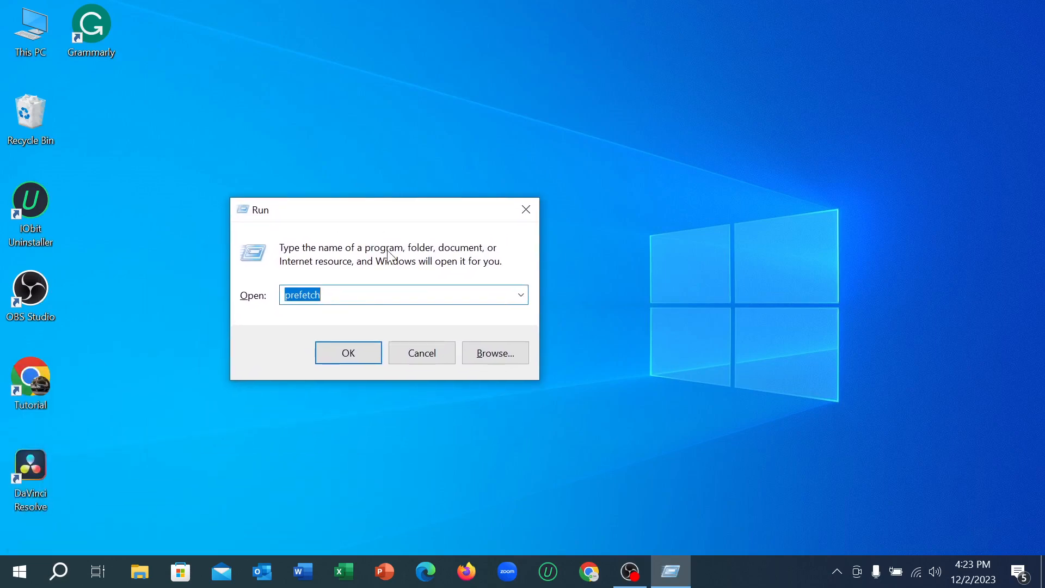
left_click(333, 294)
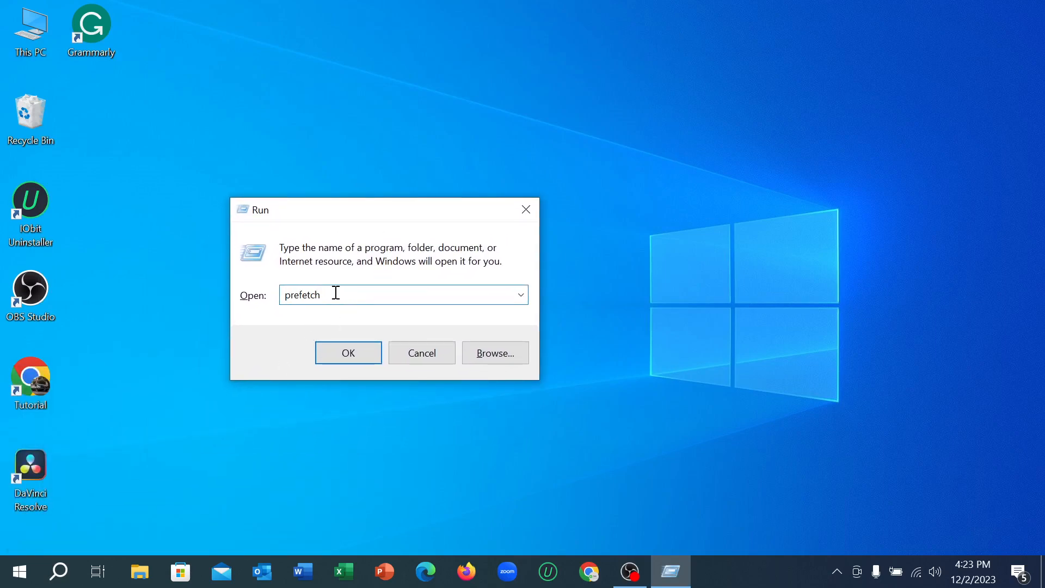
mouse_move(352, 311)
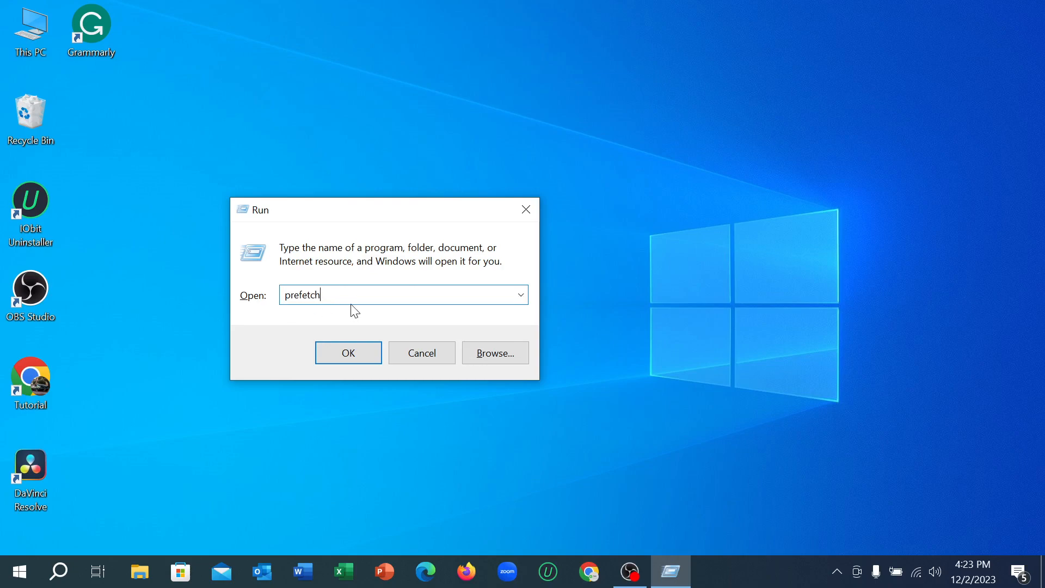
left_click(347, 353)
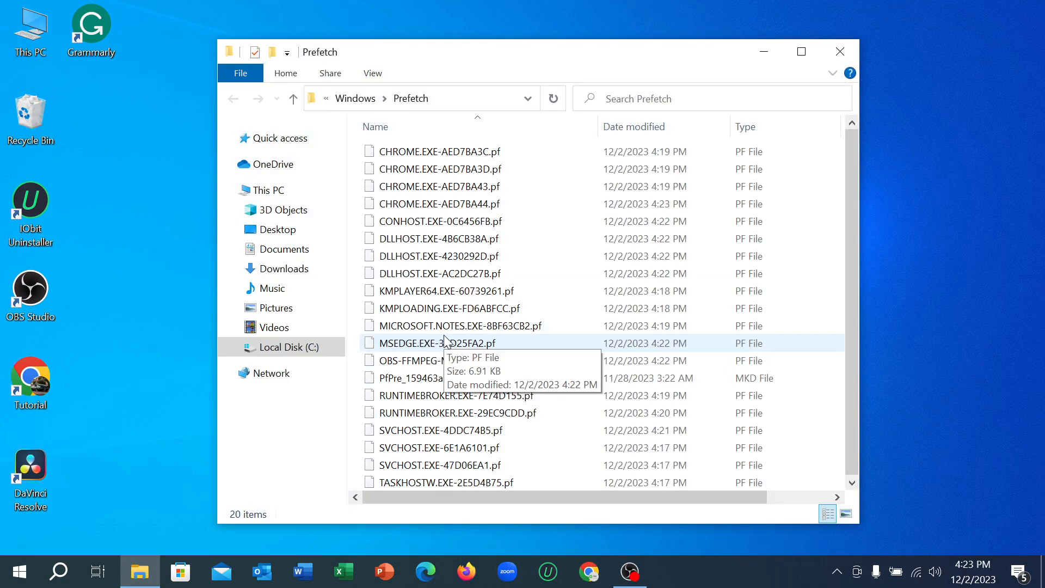
Step: Select all Prefetch files, delete them while skipping the SysMain-locked file, and close the window
key("ctrl+a")
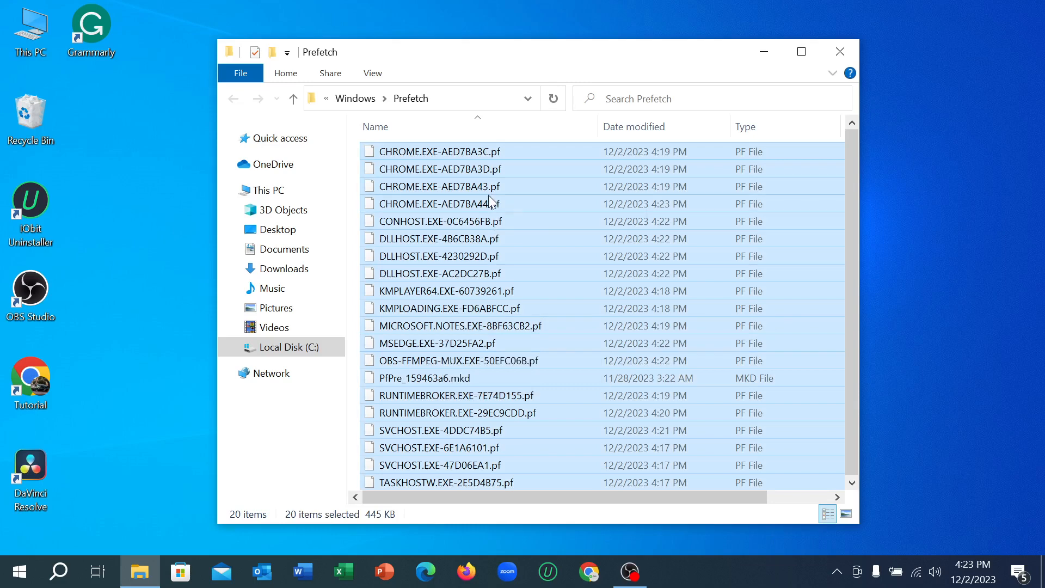
right_click(487, 202)
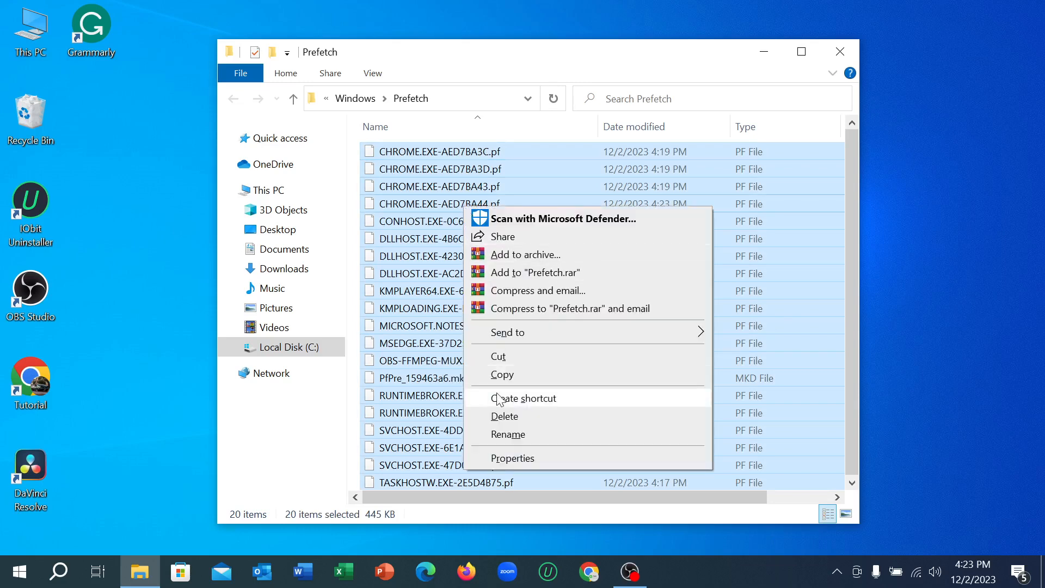
left_click(504, 416)
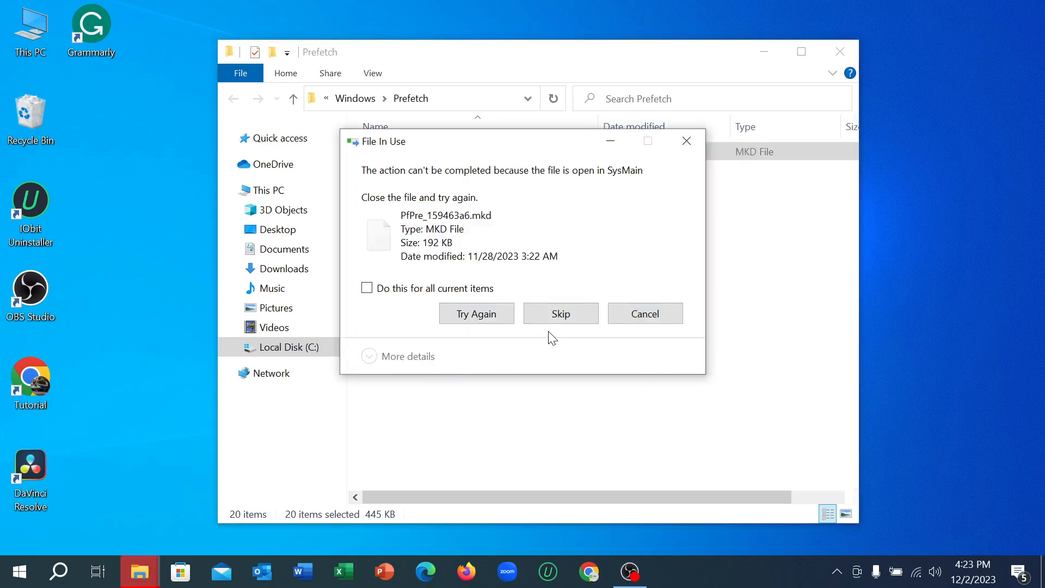
left_click(560, 313)
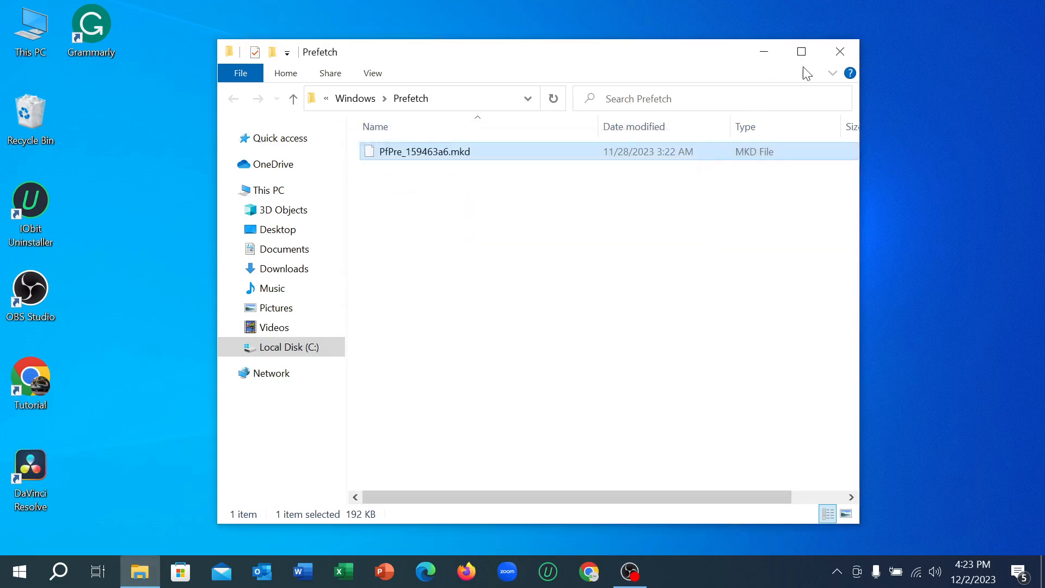
left_click(839, 51)
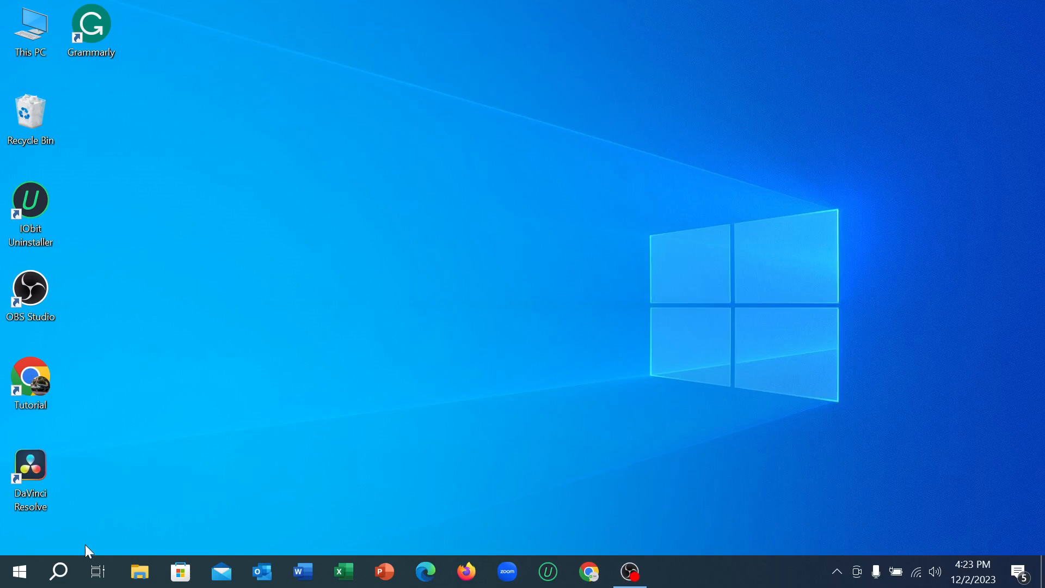
Step: Reopen Run and execute %temp% to show the user's Temp folder
left_click(58, 572)
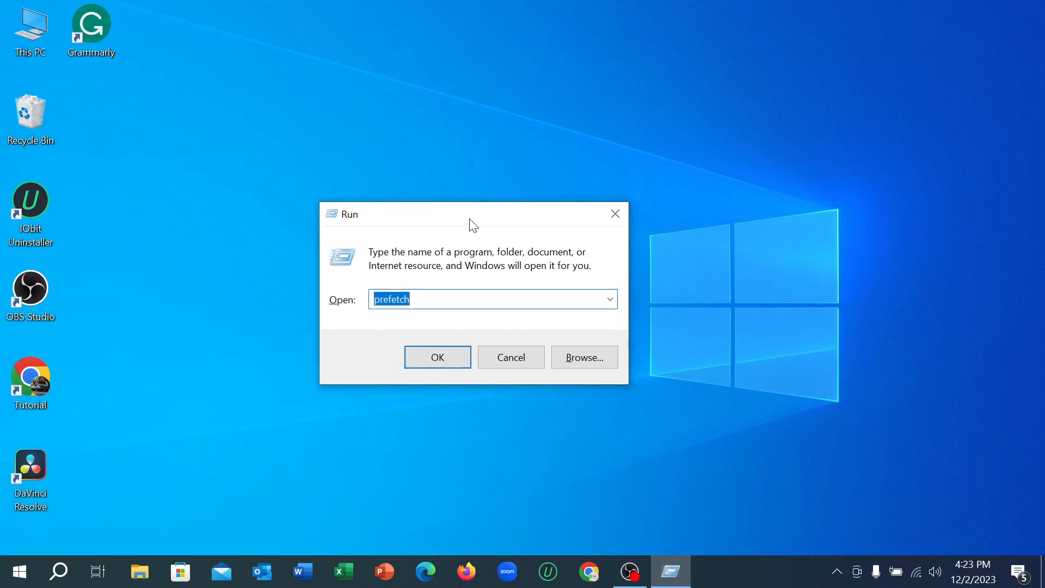
type("%")
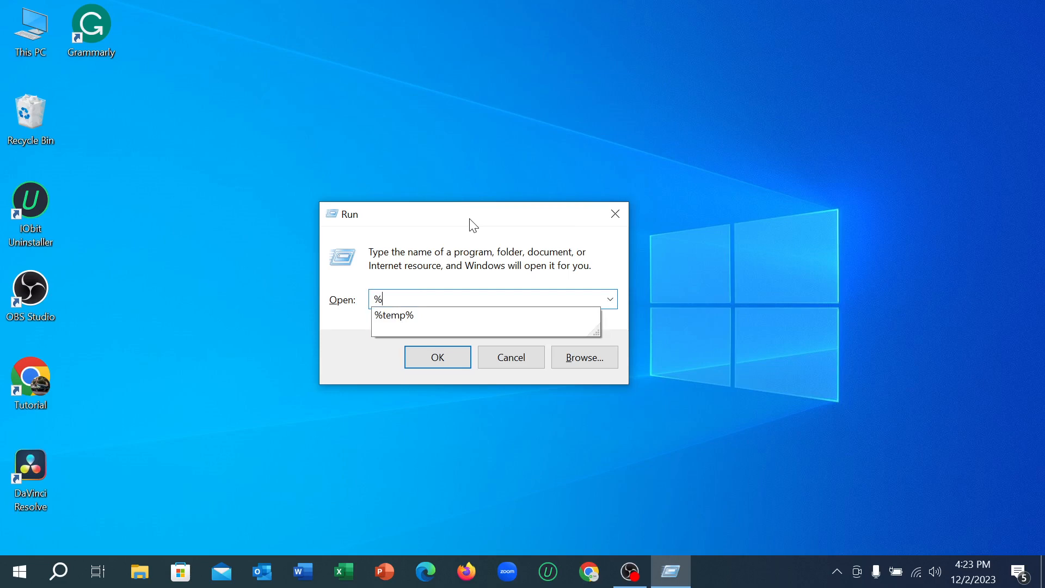
type("temp%")
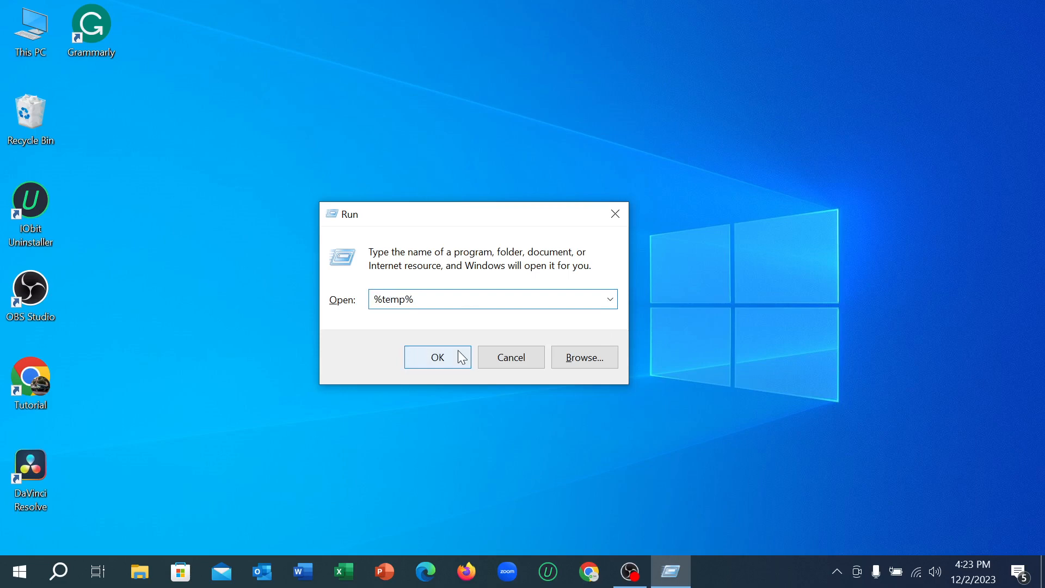
left_click(437, 357)
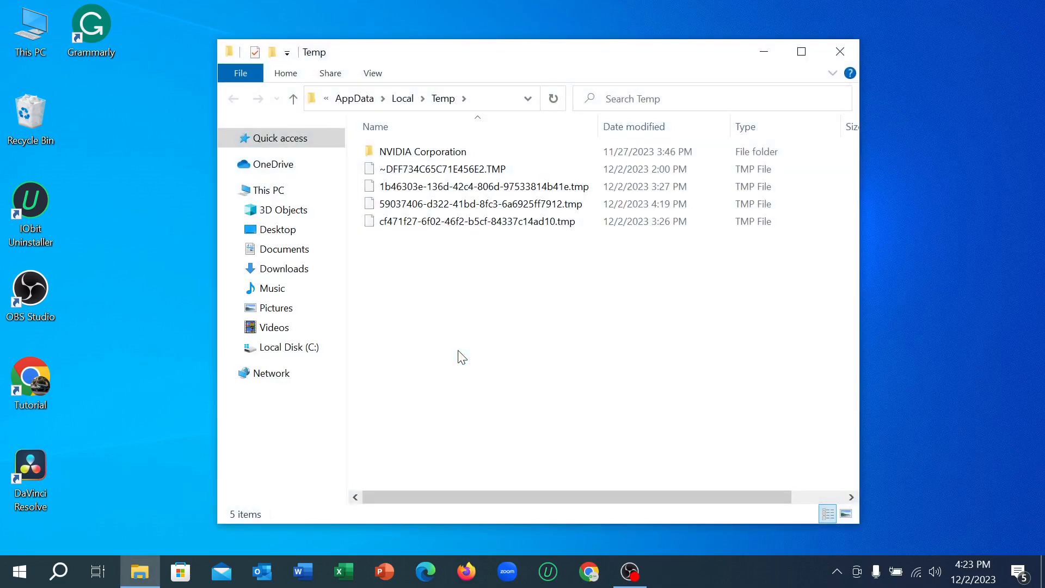
Step: Select all Temp items, delete while skipping the Edge and Chrome in-use files, and close Explorer
key("ctrl+a")
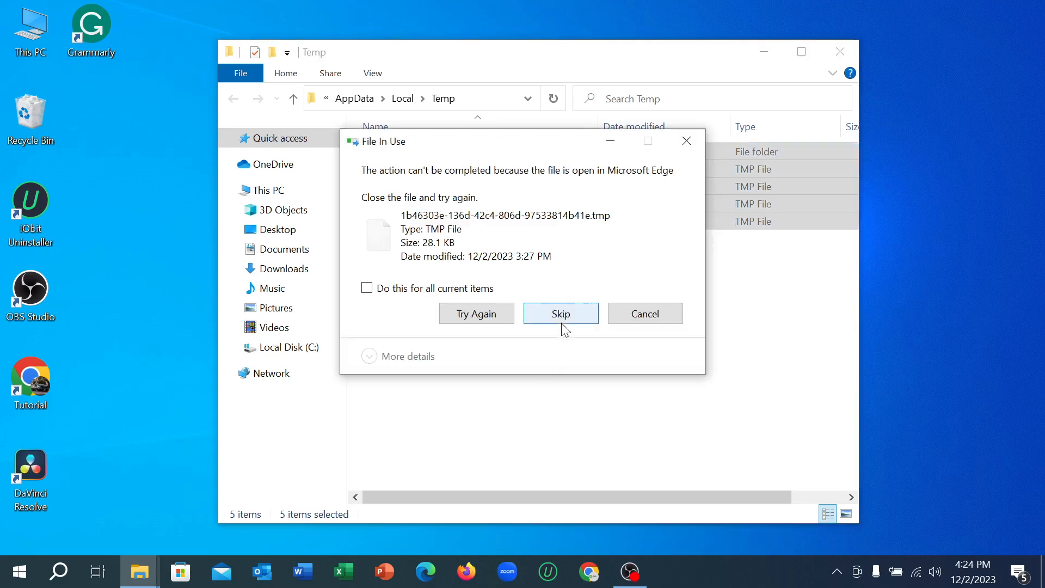
left_click(559, 313)
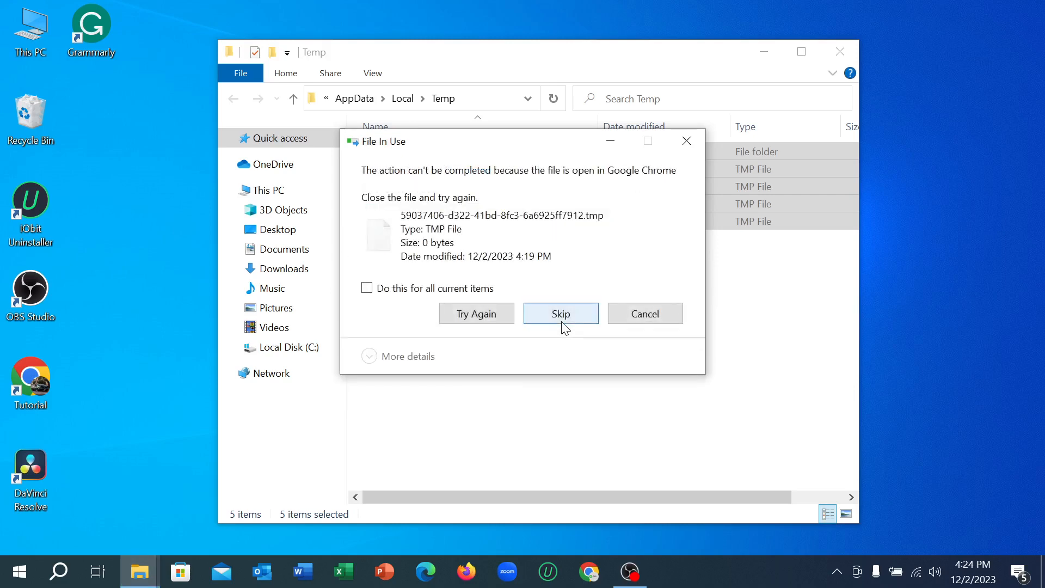
left_click(560, 314)
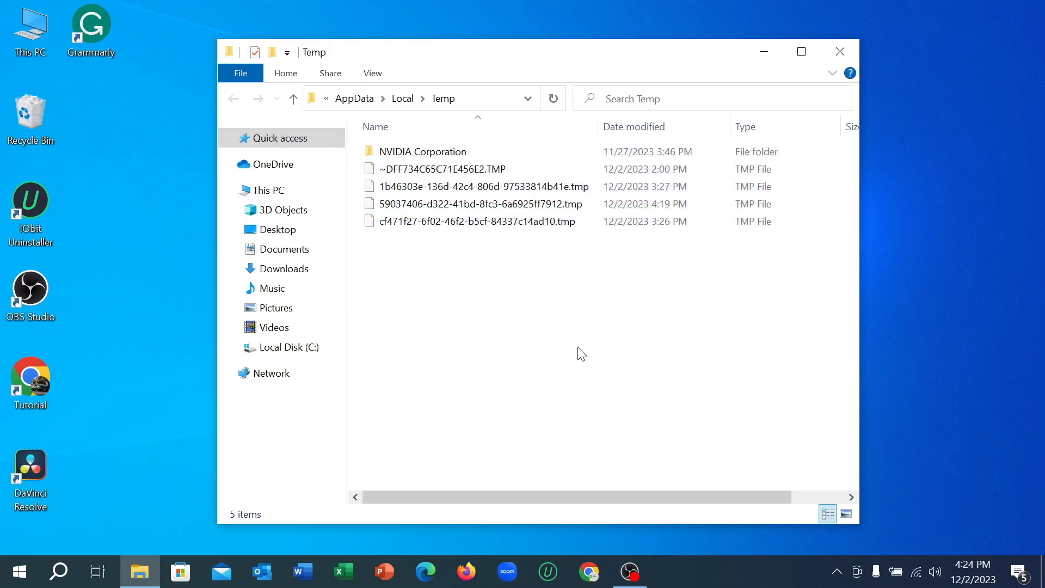
left_click(839, 51)
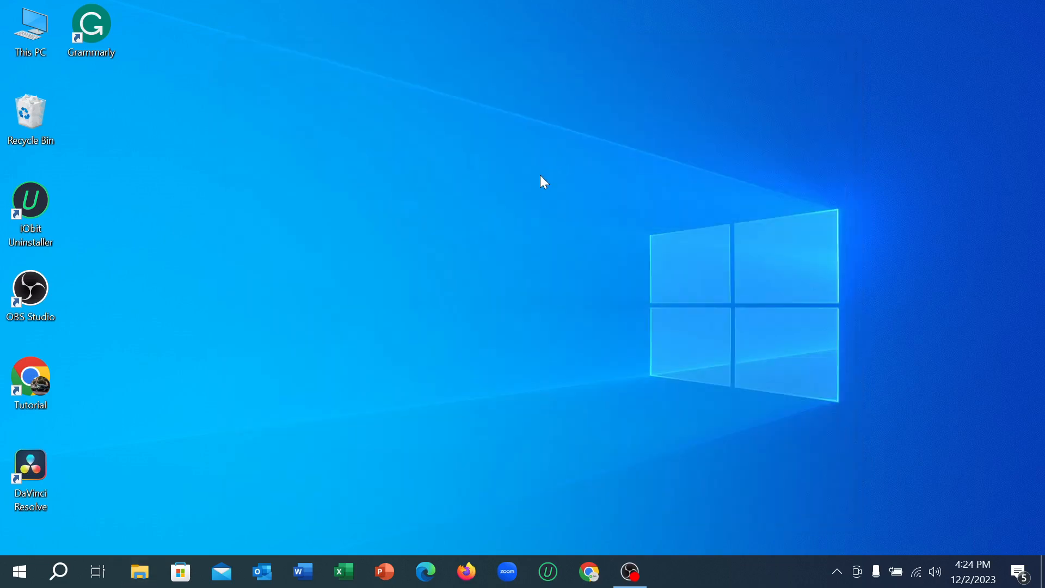